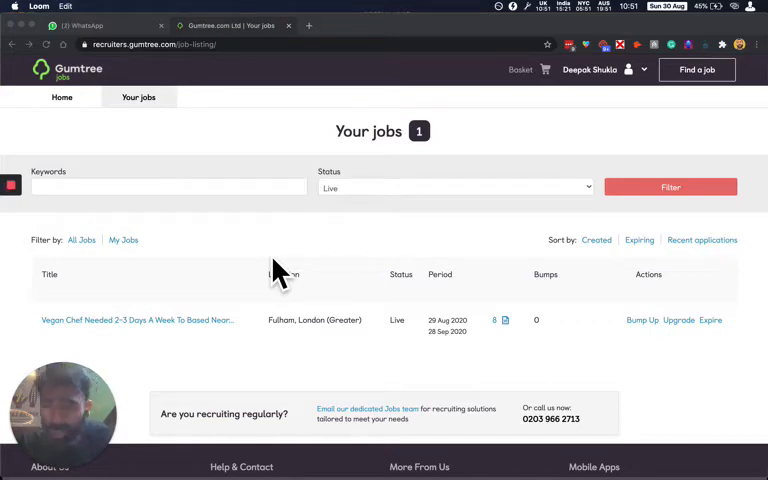
pyautogui.moveTo(180, 340)
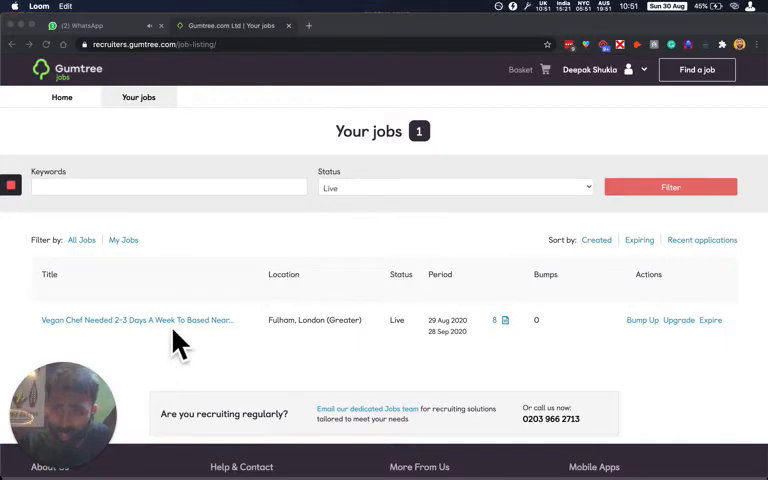
# Open the Vegan Chef job title link from the Your jobs list in a new tab
pyautogui.rightClick(136, 320)
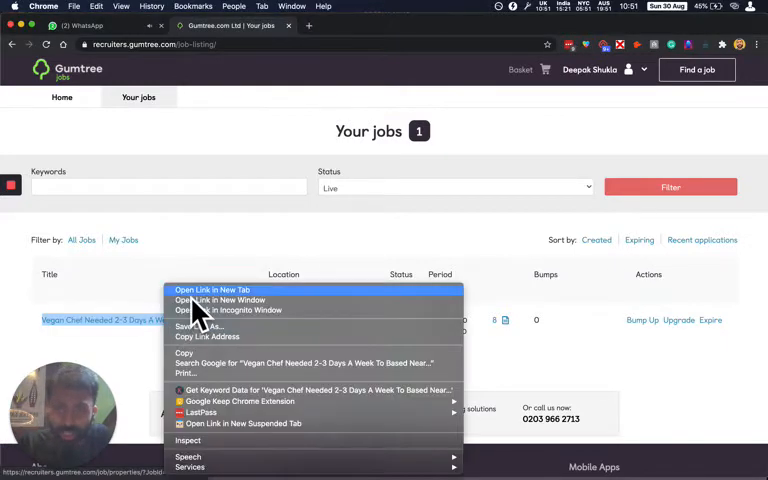
pyautogui.click(214, 288)
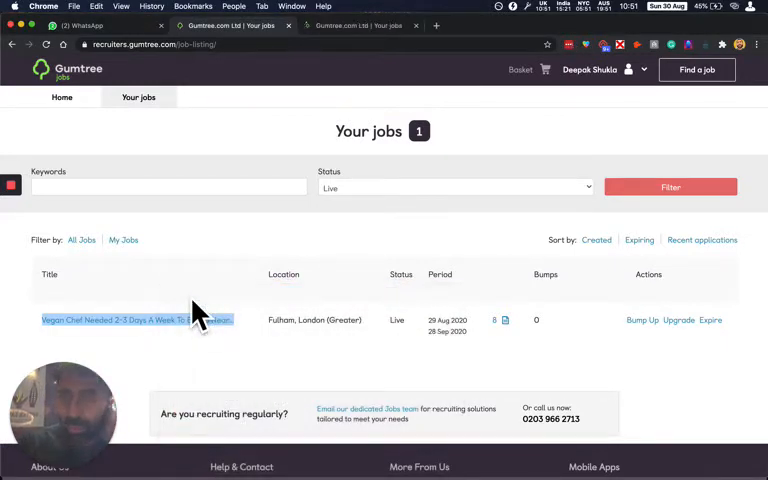
pyautogui.moveTo(180, 244)
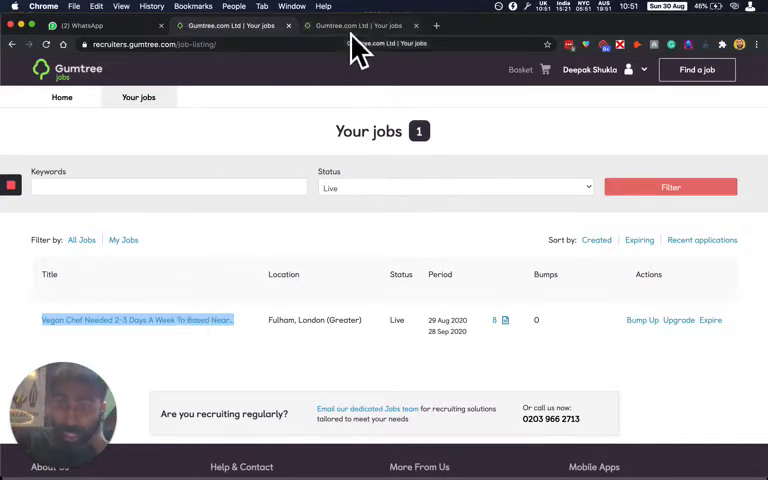
# Look over the Vegan Chef ad in its new tab, then return to the jobs list
pyautogui.click(136, 320)
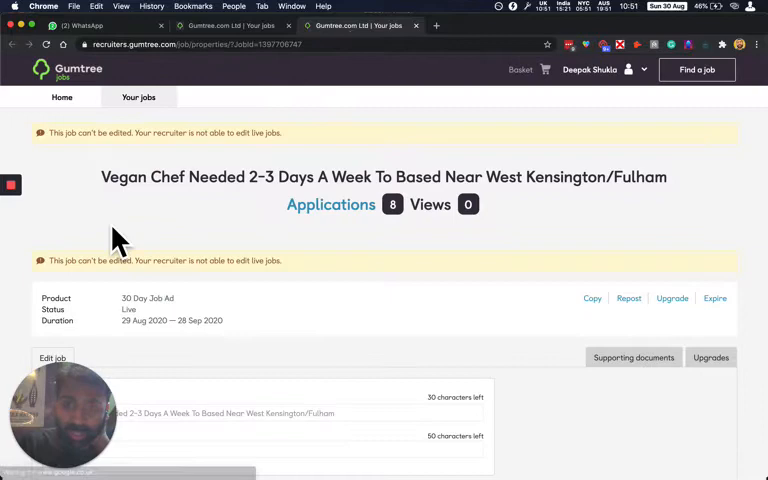
pyautogui.scroll(-3)
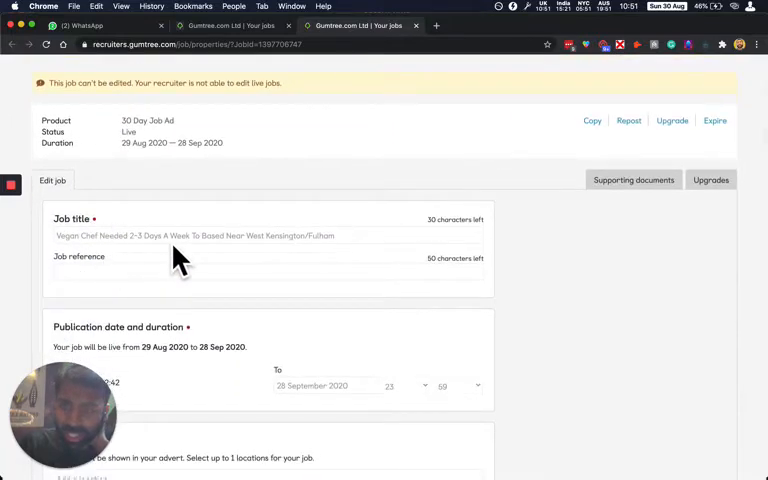
pyautogui.scroll(3)
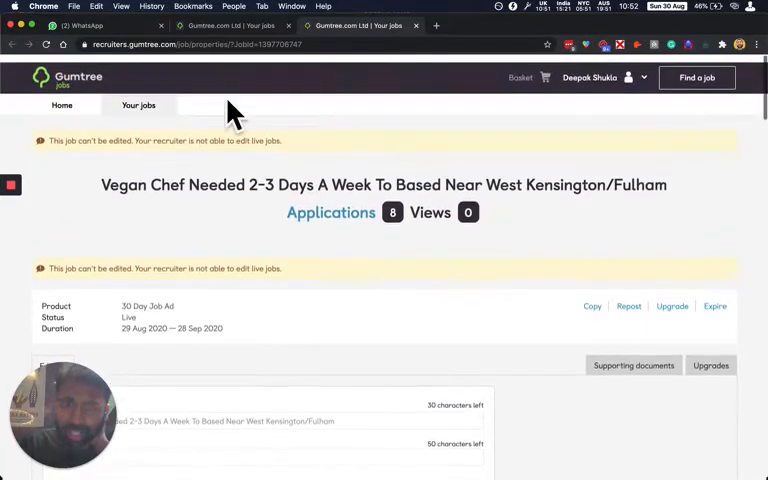
pyautogui.click(138, 104)
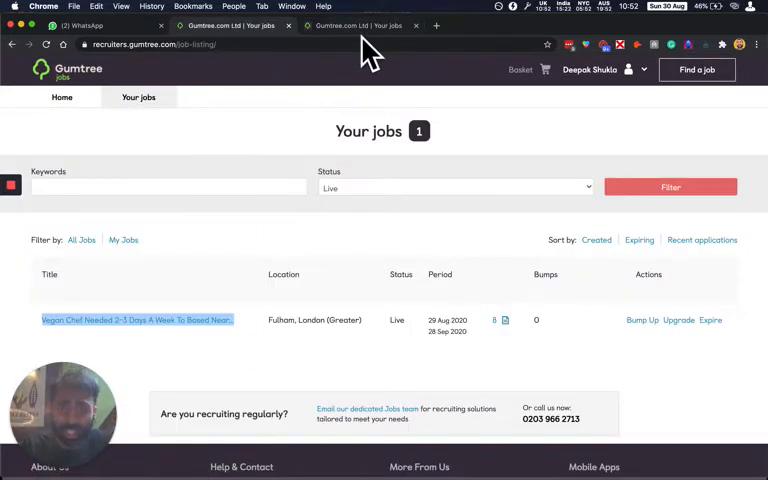
# Review the full Vegan Chef edit form down to the footer, noting it is uneditable while live
pyautogui.click(136, 320)
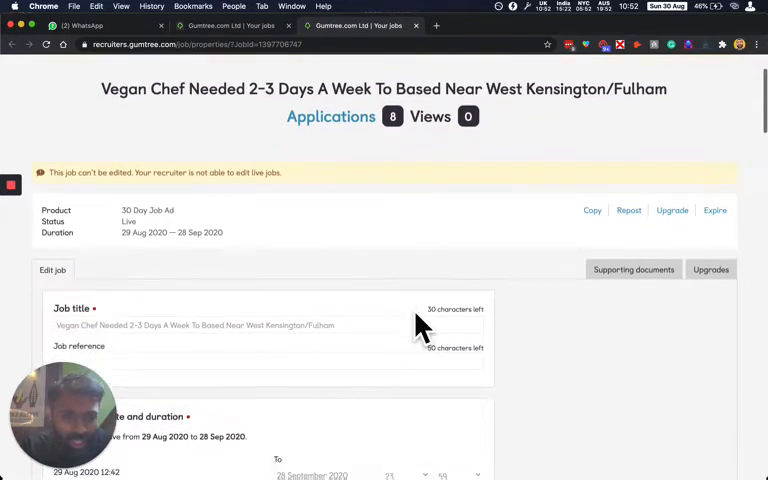
pyautogui.scroll(-3)
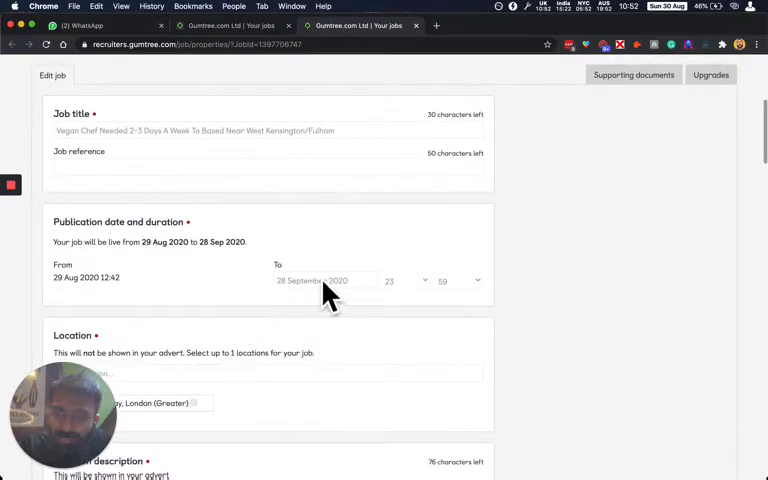
pyautogui.scroll(3)
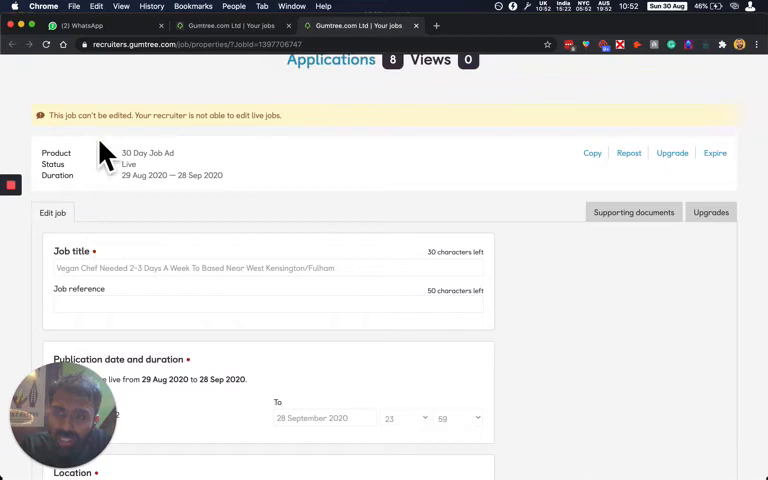
pyautogui.moveTo(224, 184)
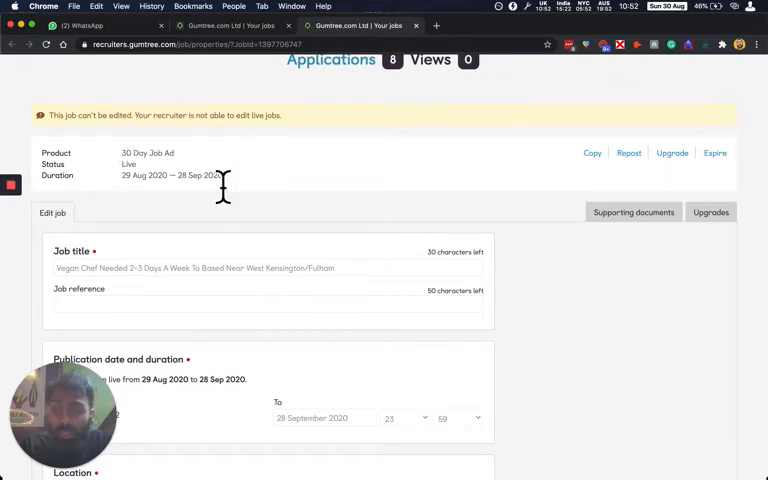
pyautogui.scroll(-3)
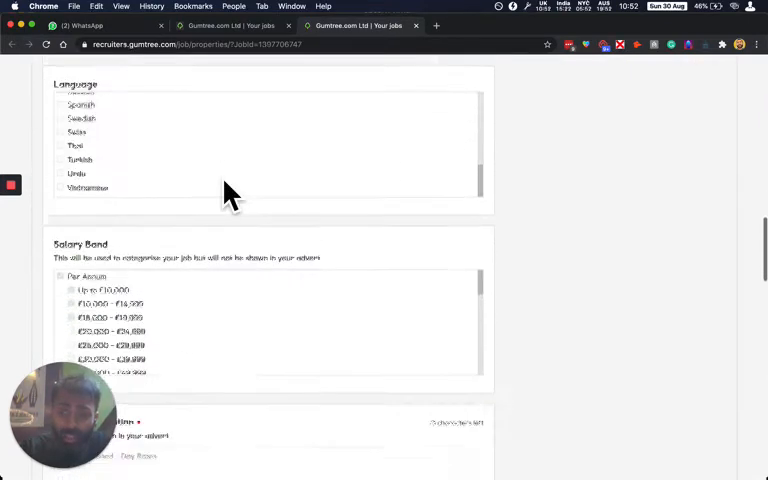
pyautogui.scroll(-3)
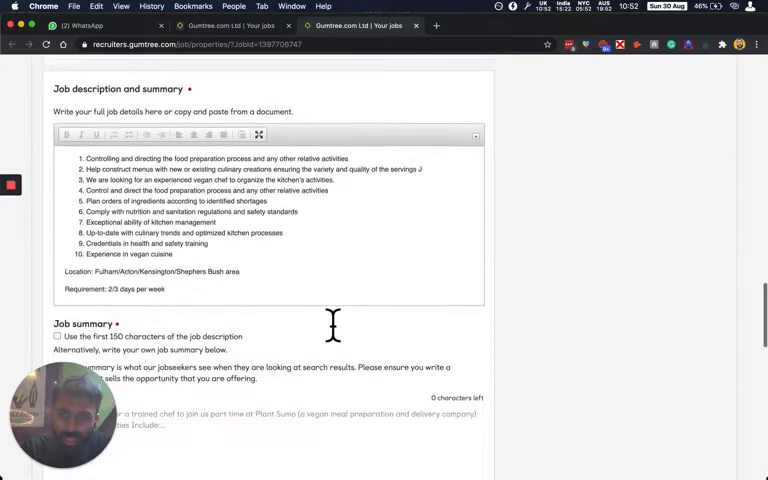
pyautogui.scroll(-3)
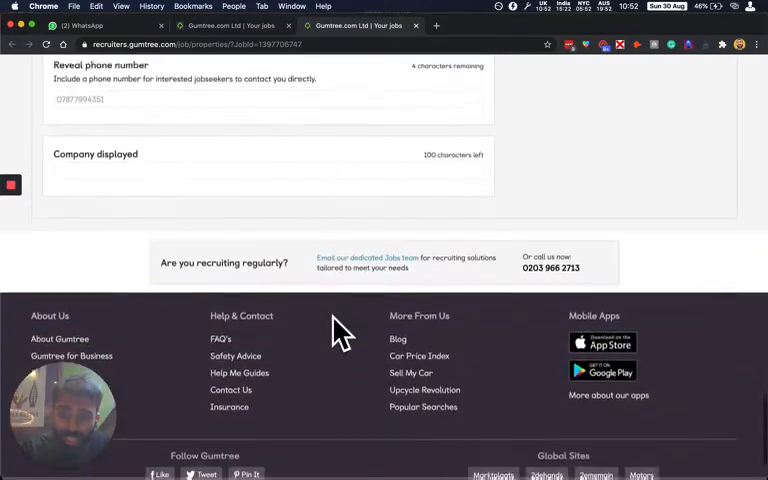
pyautogui.scroll(3)
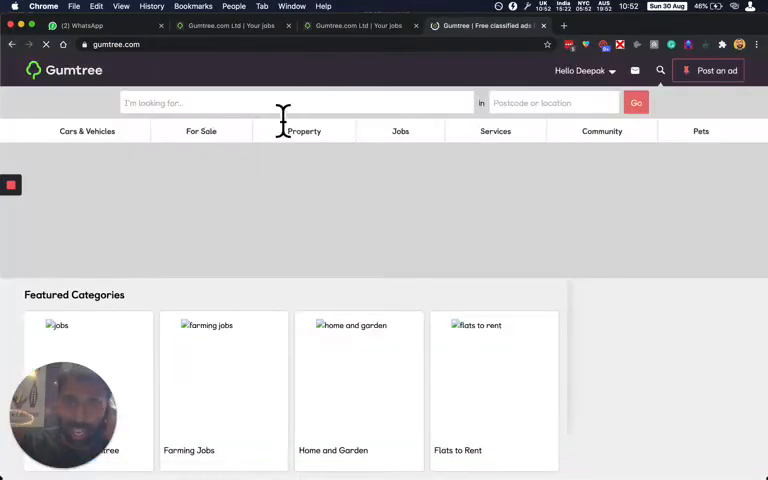
# Search Gumtree for 'vegan chef' and start entering a location
pyautogui.write('vegan')
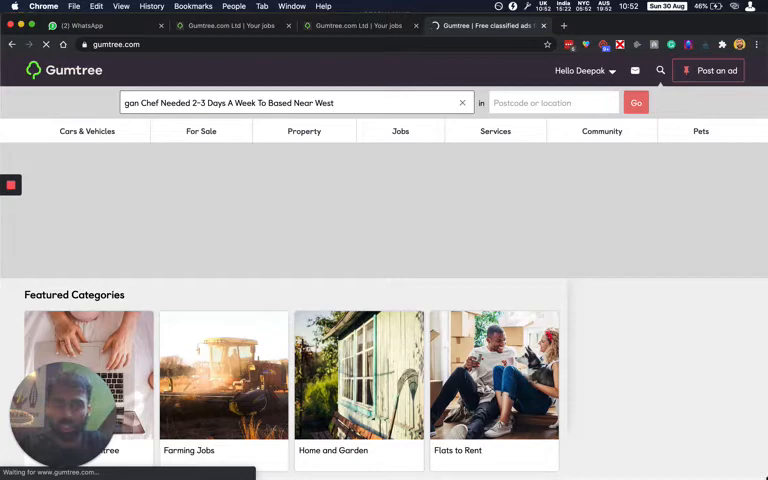
pyautogui.click(304, 132)
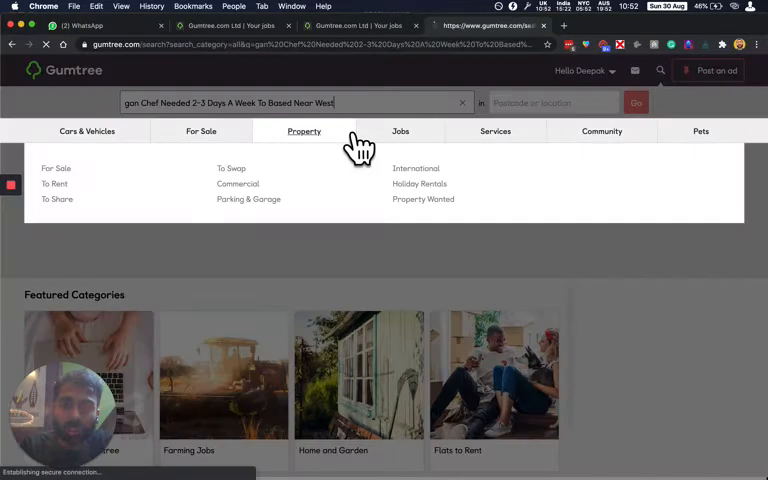
pyautogui.click(636, 102)
pyautogui.write('v')
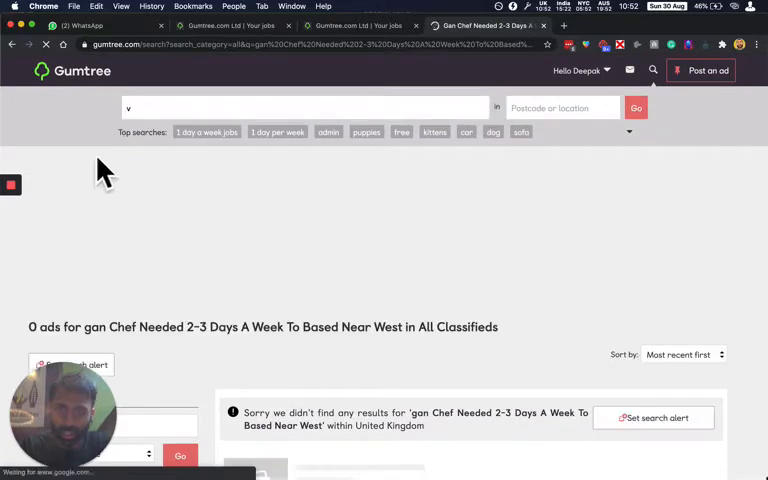
pyautogui.write('egan chef')
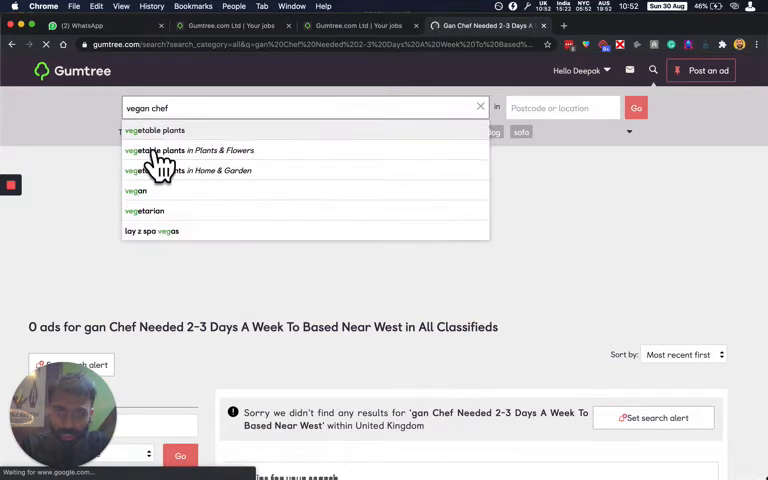
# Set the location to Fulham, London and run the vegan chef search
pyautogui.click(562, 108)
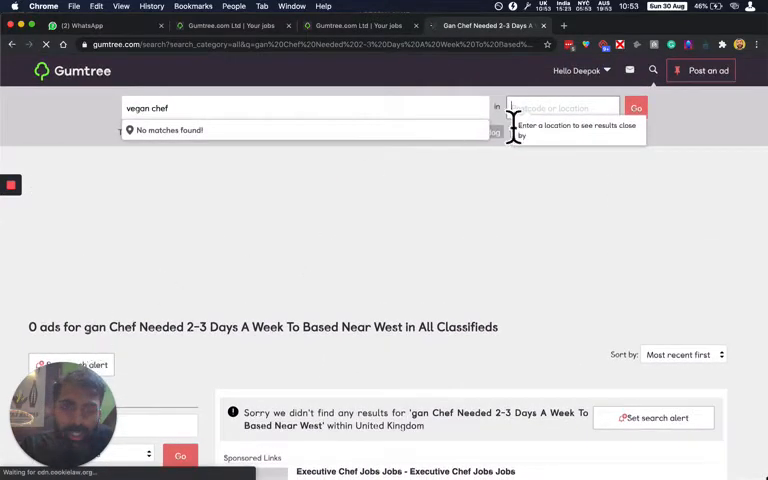
pyautogui.click(300, 108)
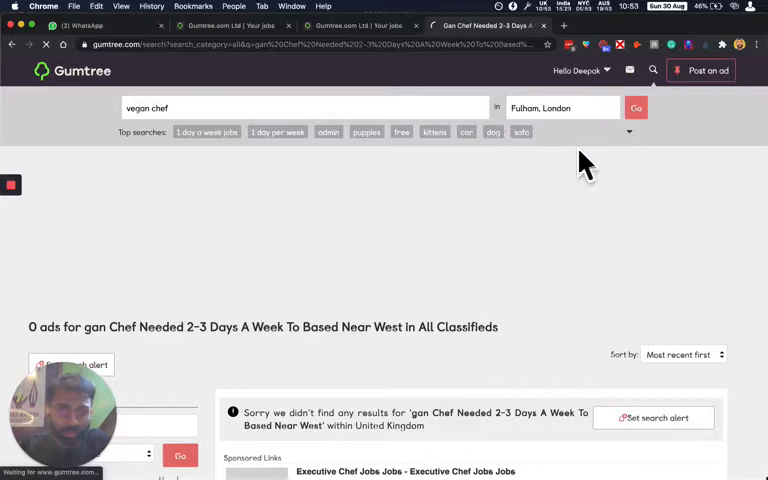
pyautogui.click(636, 108)
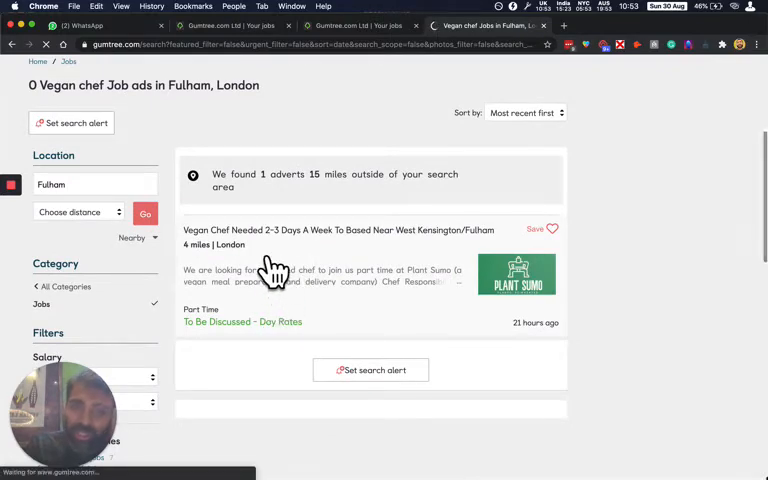
# Open the Vegan Chef Needed ad and reveal the advertiser's full phone number
pyautogui.click(336, 228)
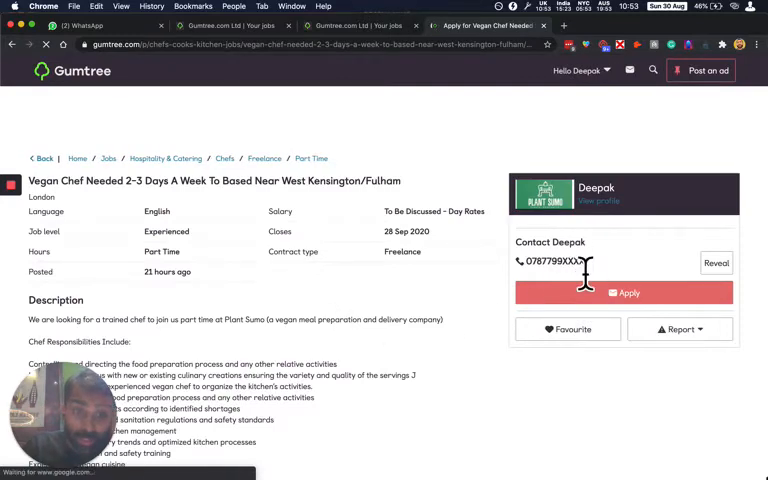
pyautogui.click(716, 264)
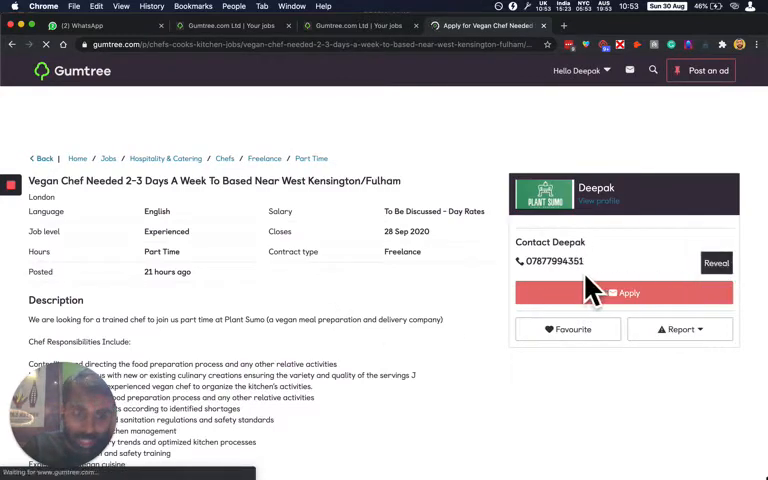
pyautogui.moveTo(418, 290)
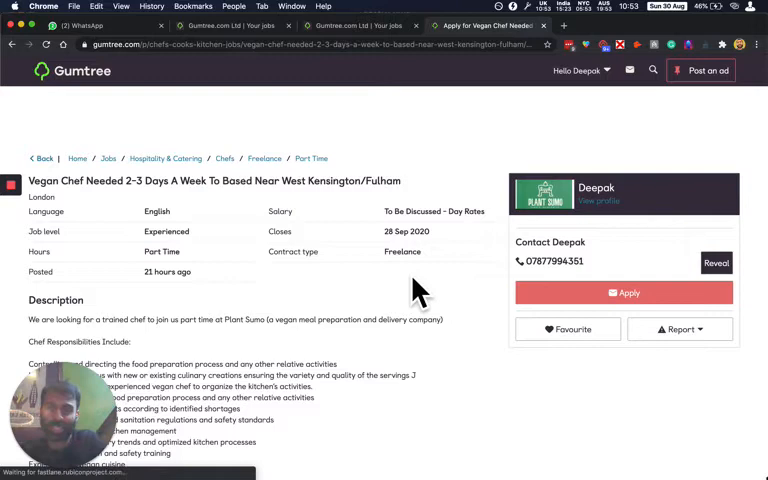
# Read through the ad's description to the bottom of the listing
pyautogui.scroll(-3)
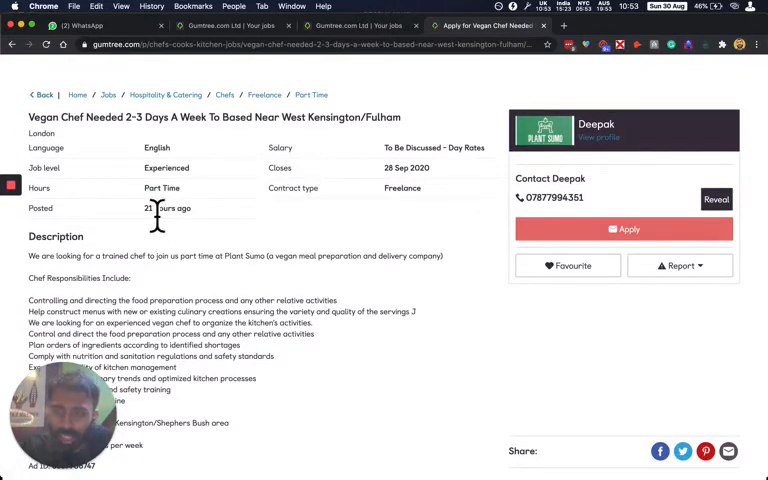
pyautogui.moveTo(176, 236)
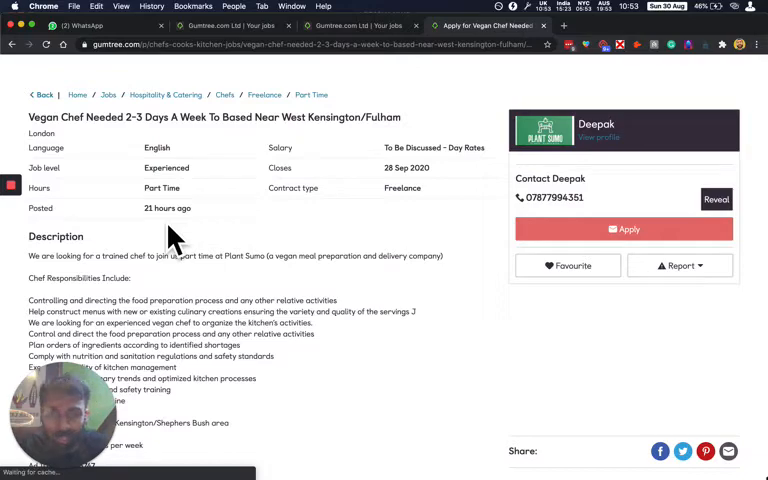
pyautogui.scroll(-3)
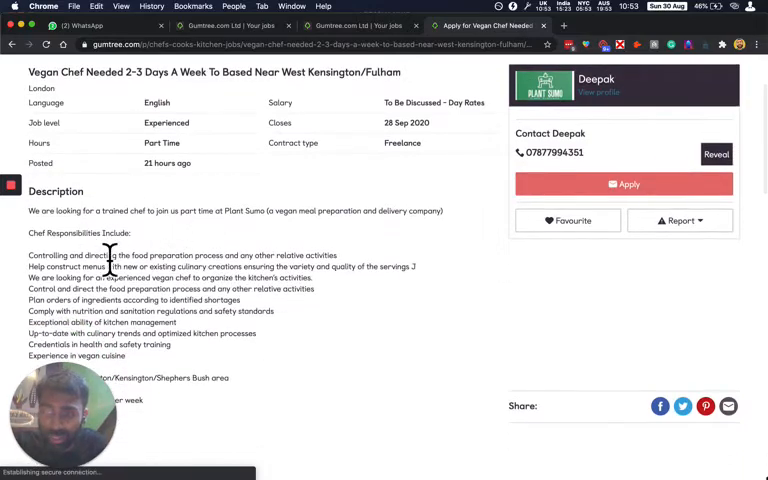
pyautogui.scroll(-3)
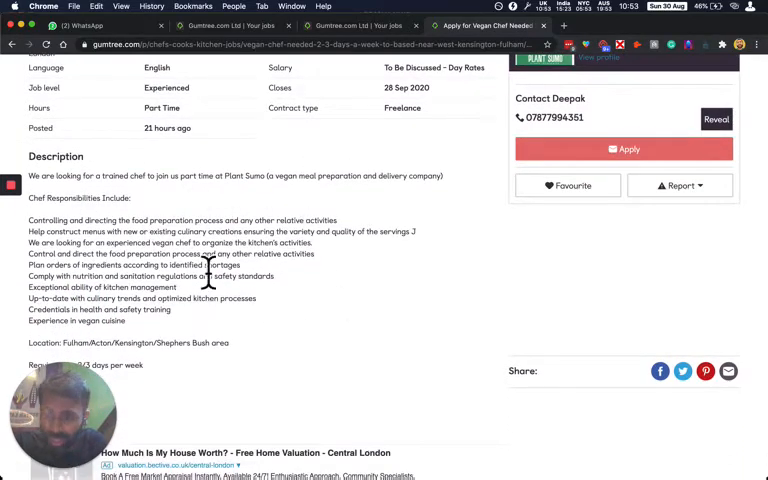
pyautogui.scroll(-3)
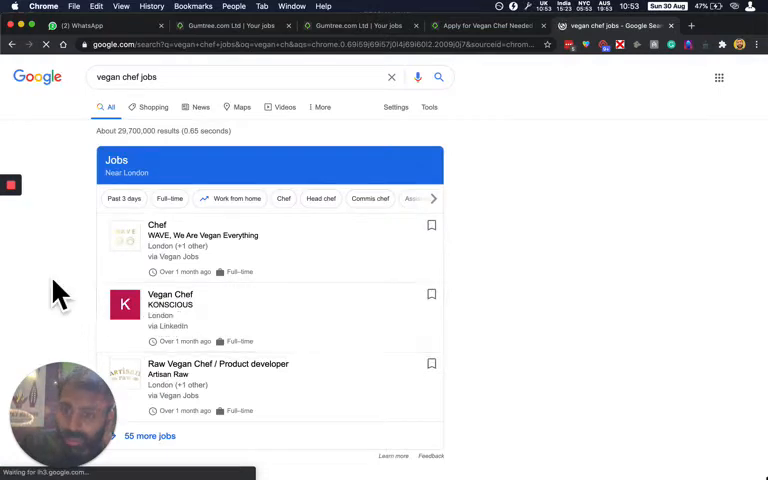
# Look over the Google vegan chef results and dismiss link options on the Vegan Chef listing
pyautogui.scroll(-3)
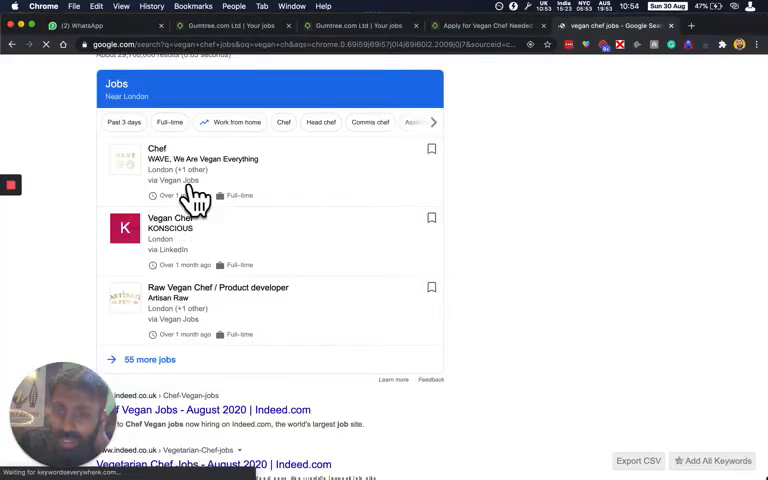
pyautogui.rightClick(176, 222)
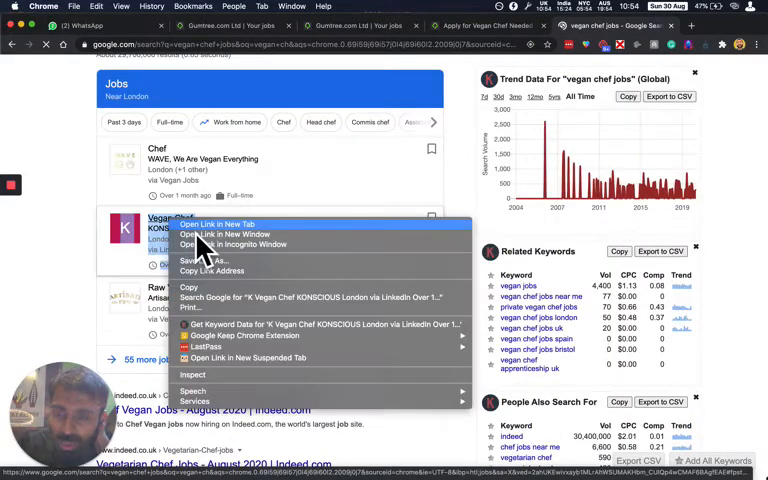
pyautogui.click(216, 224)
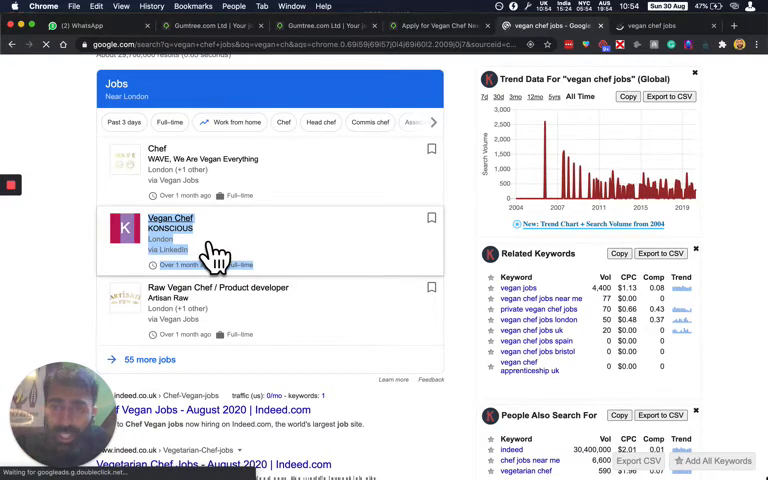
pyautogui.moveTo(268, 304)
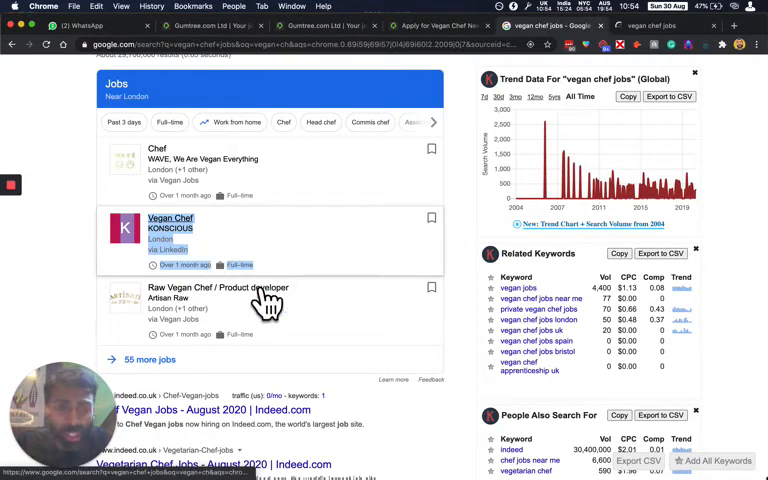
pyautogui.moveTo(300, 310)
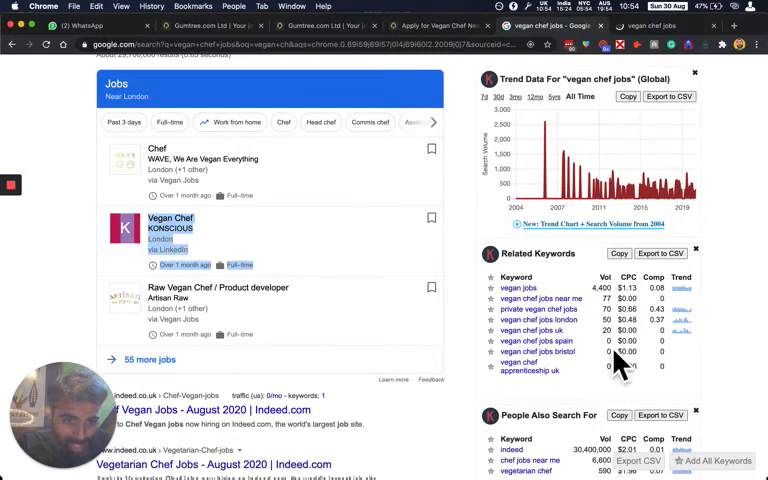
pyautogui.moveTo(610, 378)
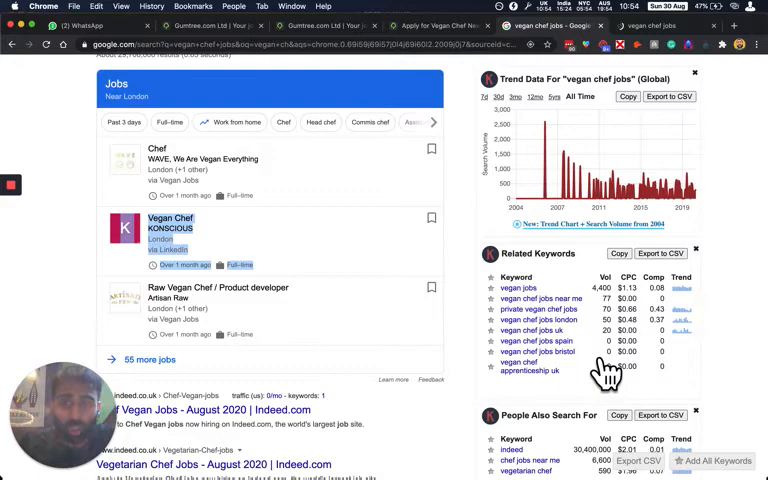
# Browse further down the Google vegan chef job results
pyautogui.scroll(-3)
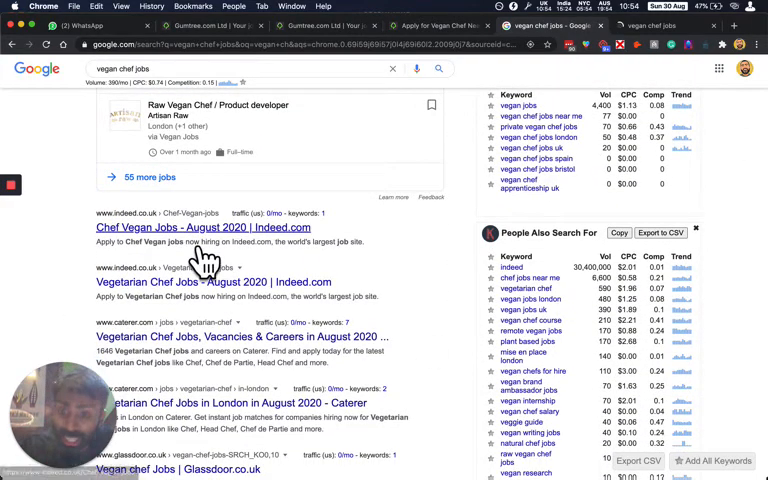
pyautogui.scroll(-3)
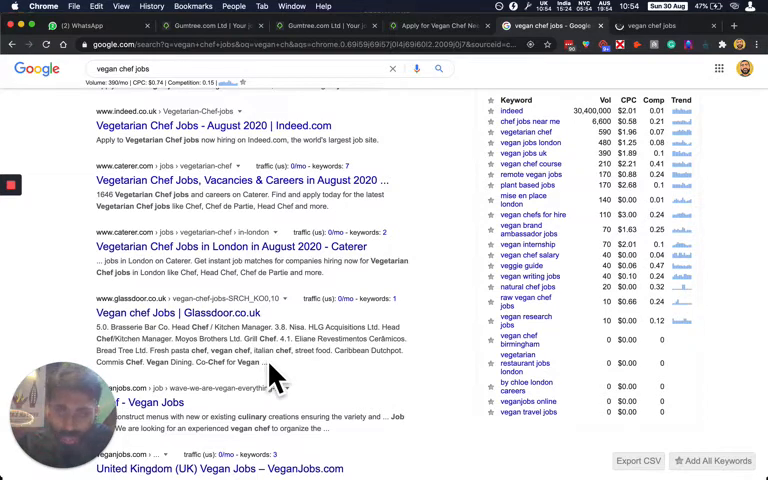
pyautogui.moveTo(282, 288)
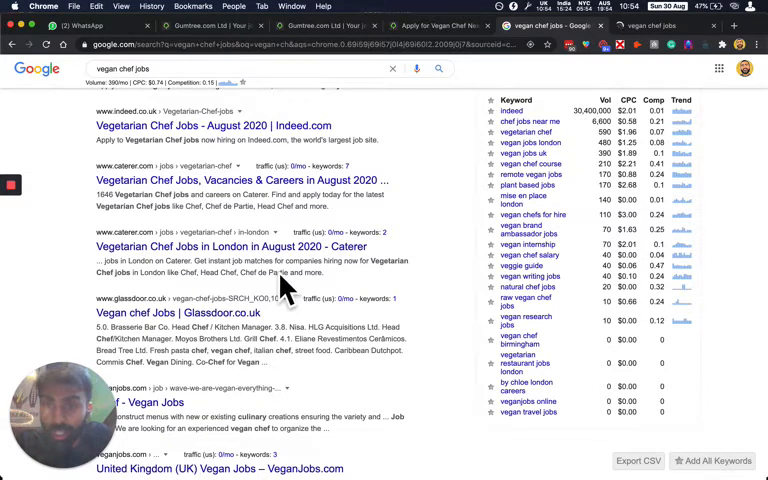
pyautogui.moveTo(90, 244)
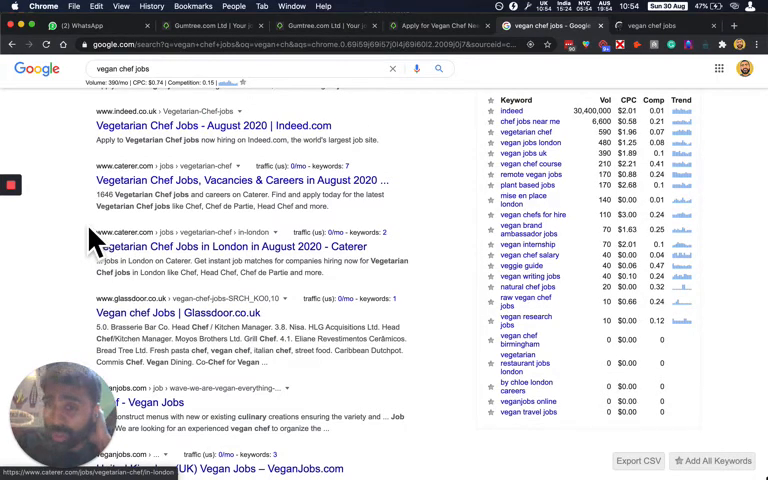
pyautogui.scroll(3)
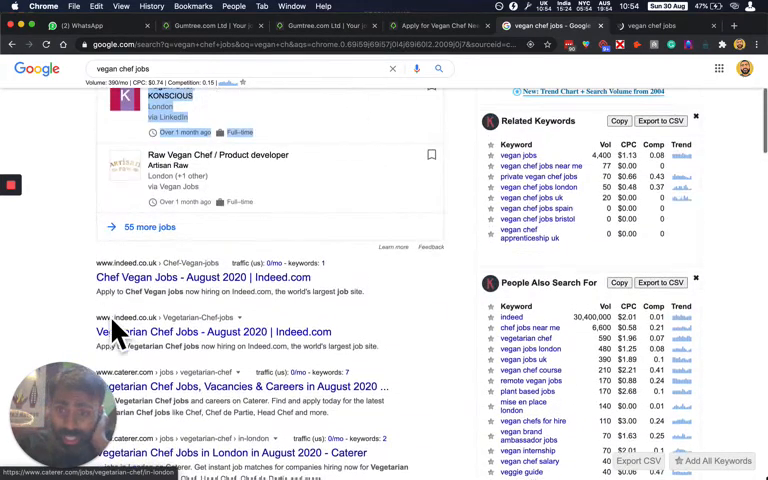
pyautogui.scroll(-3)
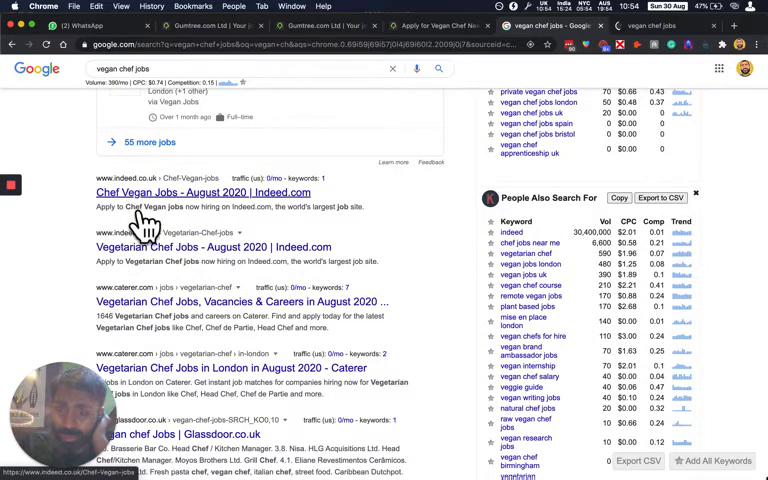
pyautogui.moveTo(144, 232)
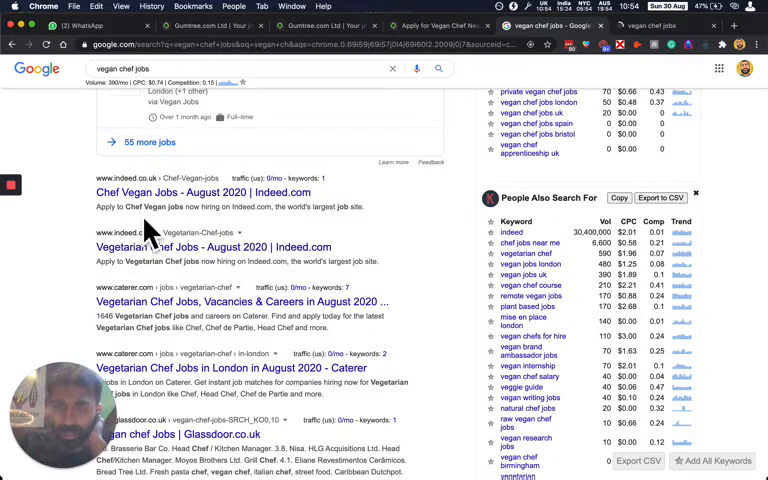
pyautogui.moveTo(130, 304)
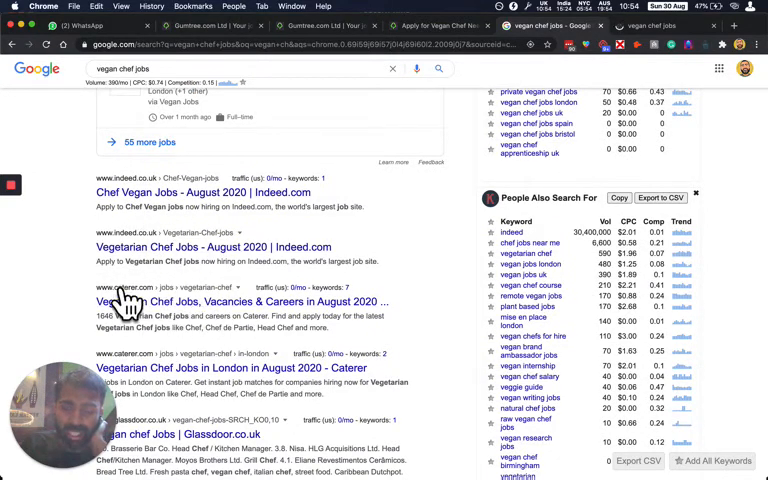
pyautogui.scroll(-3)
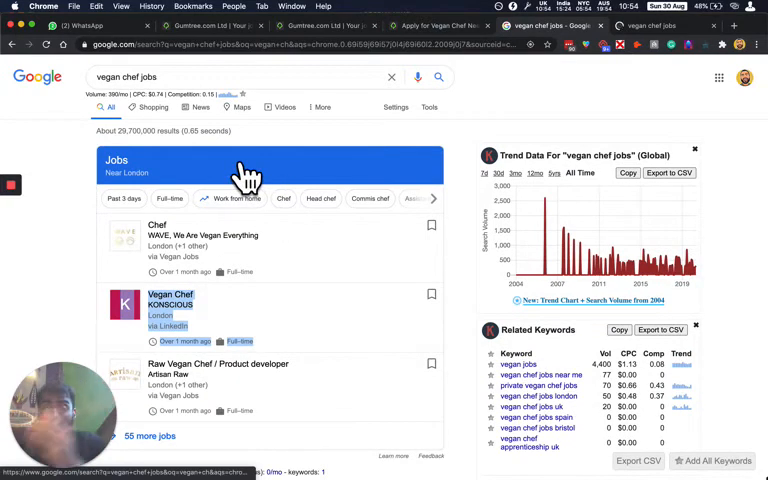
pyautogui.moveTo(310, 50)
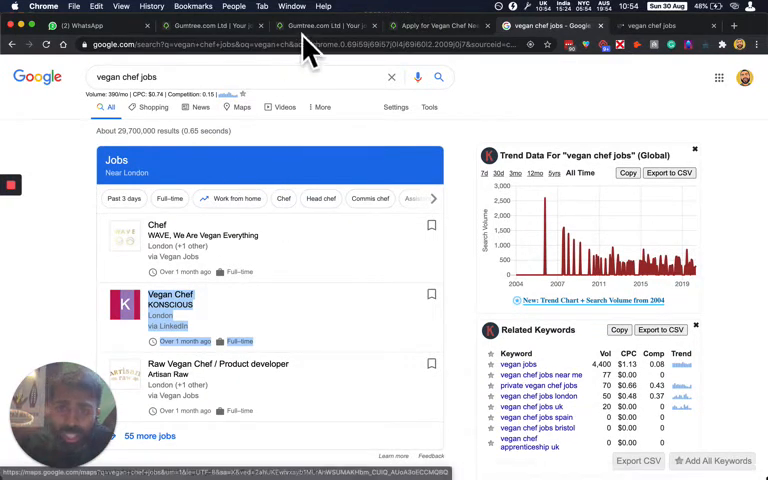
# Return to the Gumtree jobs list and view the Vegan Chef ad's publication dates and Fulham location
pyautogui.click(310, 24)
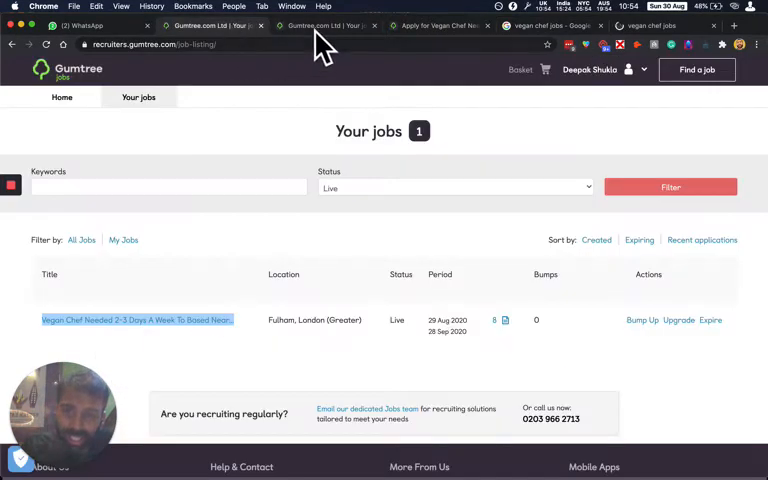
pyautogui.click(136, 320)
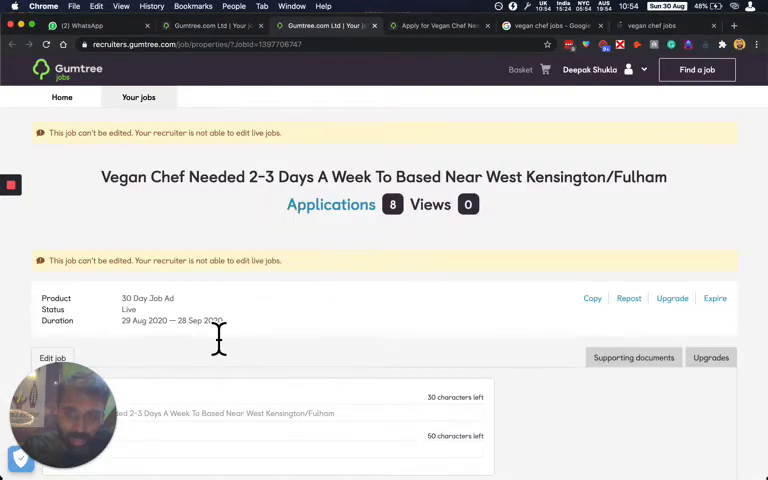
pyautogui.scroll(-3)
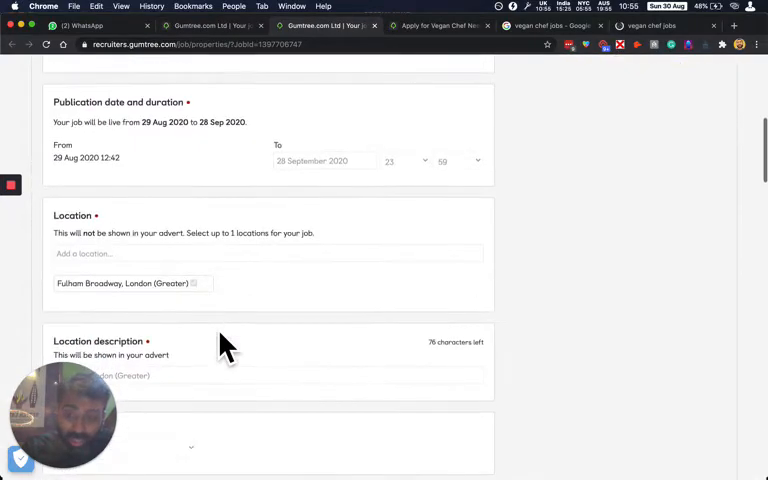
# Open the WhatsApp conversation and play the shared broadcast screen recording full-screen
pyautogui.click(84, 24)
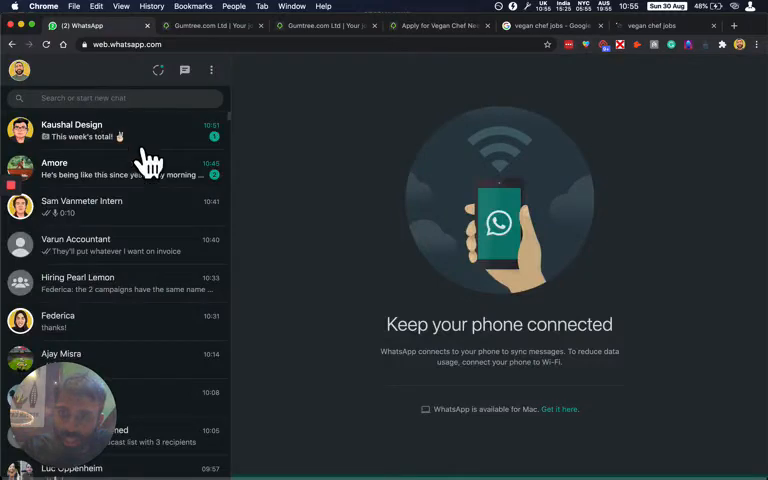
pyautogui.scroll(-3)
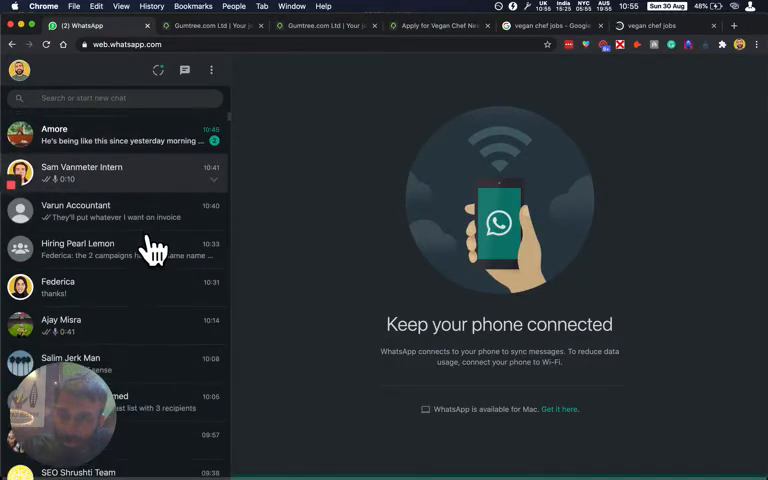
pyautogui.scroll(-3)
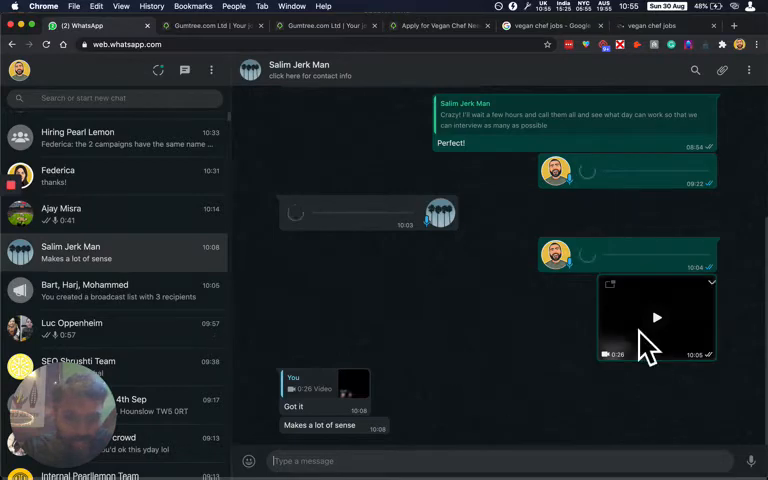
pyautogui.click(656, 318)
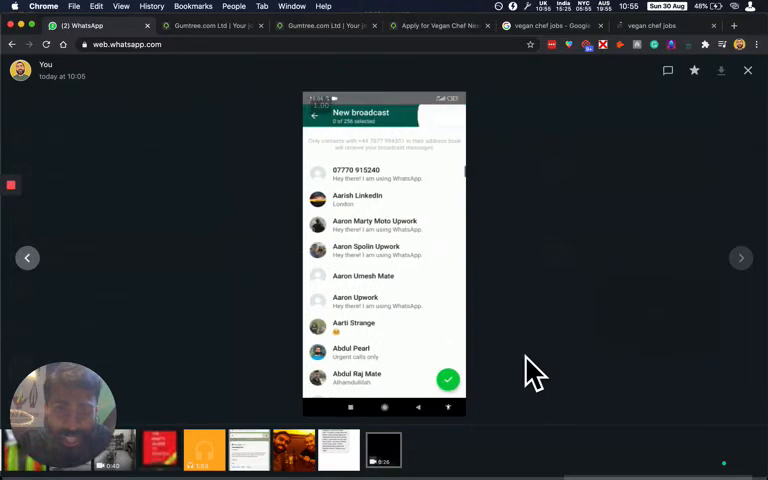
pyautogui.write('chef')
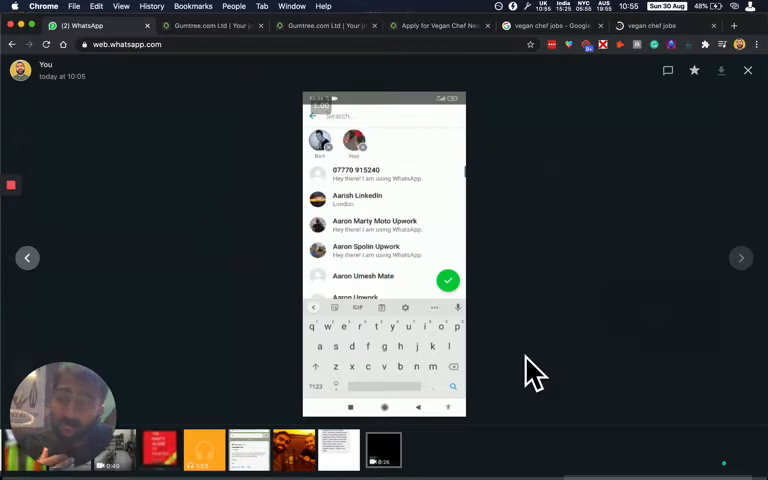
pyautogui.write('Che')
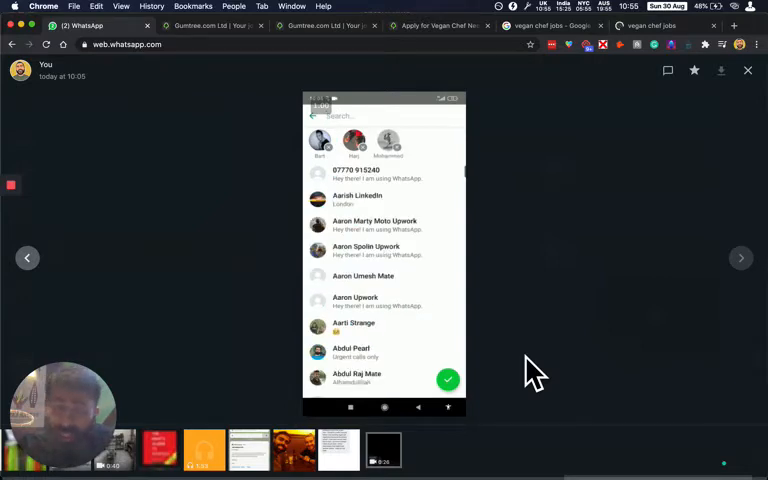
pyautogui.click(448, 380)
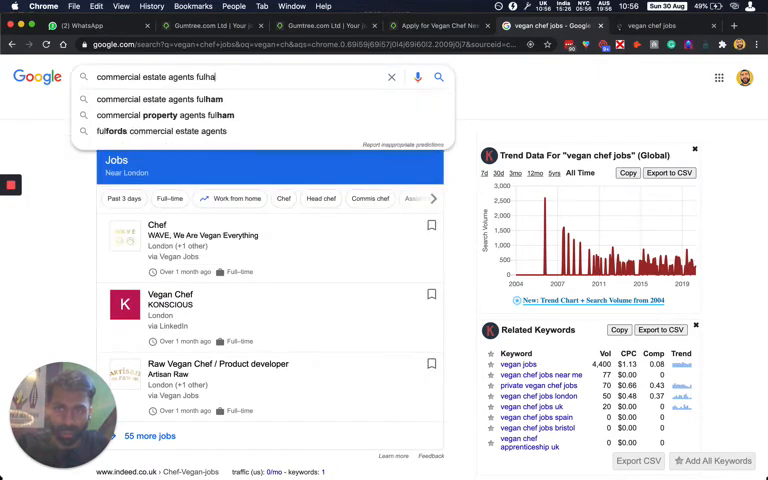
# Run the 'commercial estate agents fulham' Google search and browse the ads and local agents
pyautogui.press('Return')
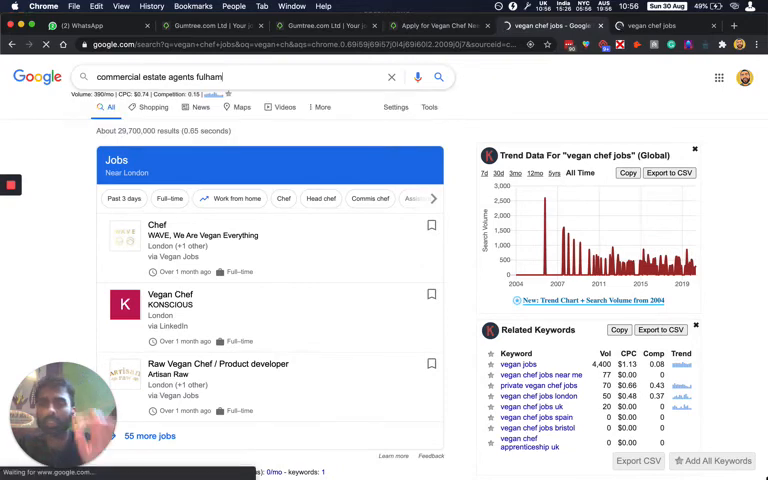
pyautogui.press('Return')
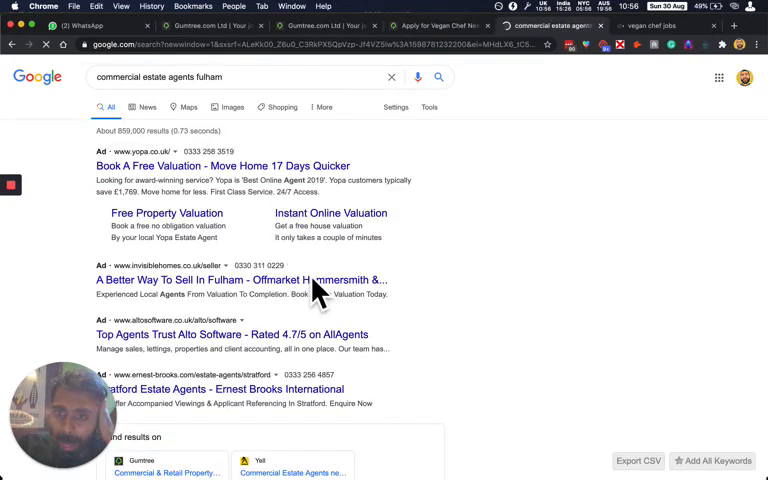
pyautogui.scroll(-3)
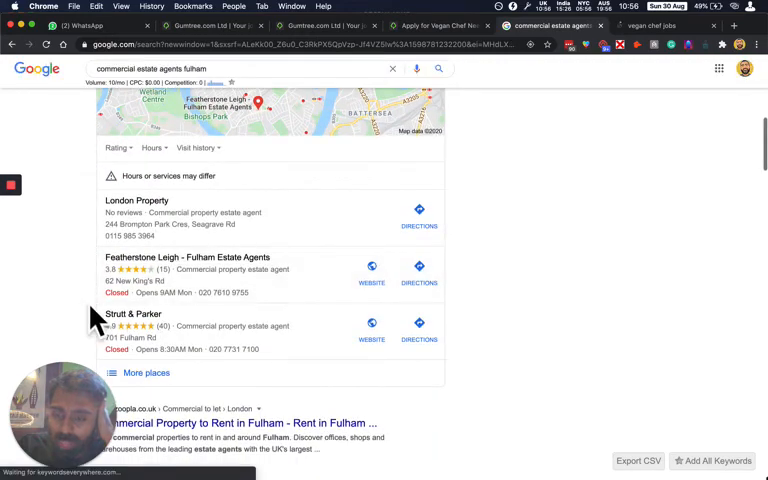
pyautogui.scroll(-3)
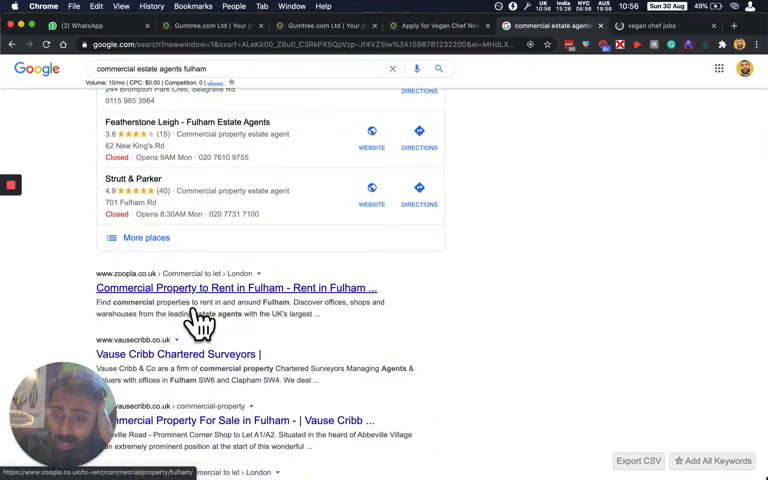
# Continue down the results through the Fulham property listing sites
pyautogui.scroll(-3)
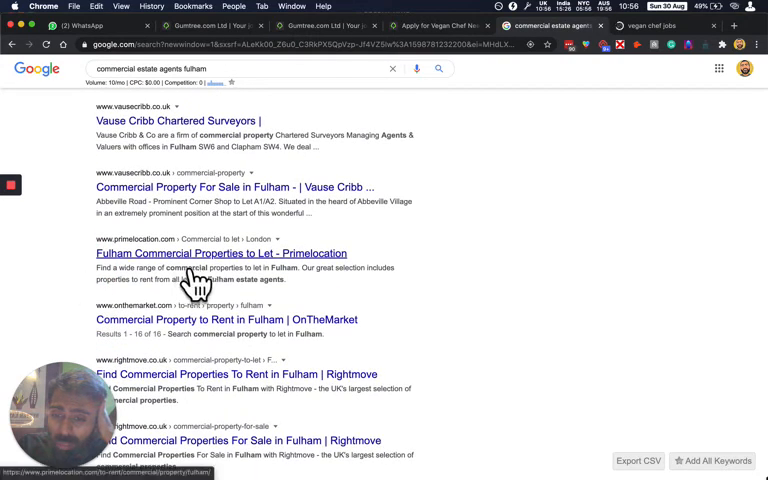
pyautogui.scroll(-3)
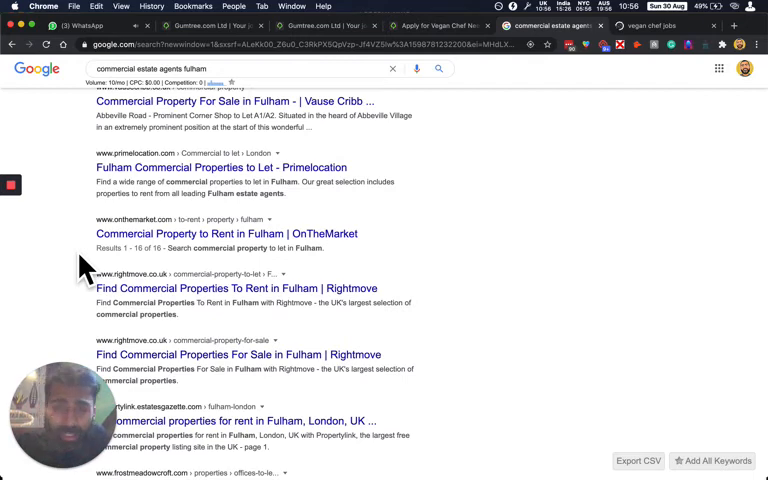
pyautogui.scroll(-3)
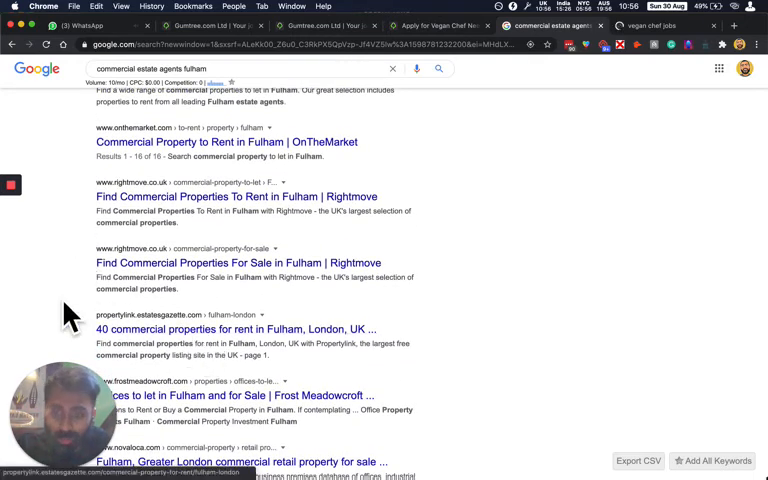
pyautogui.scroll(-3)
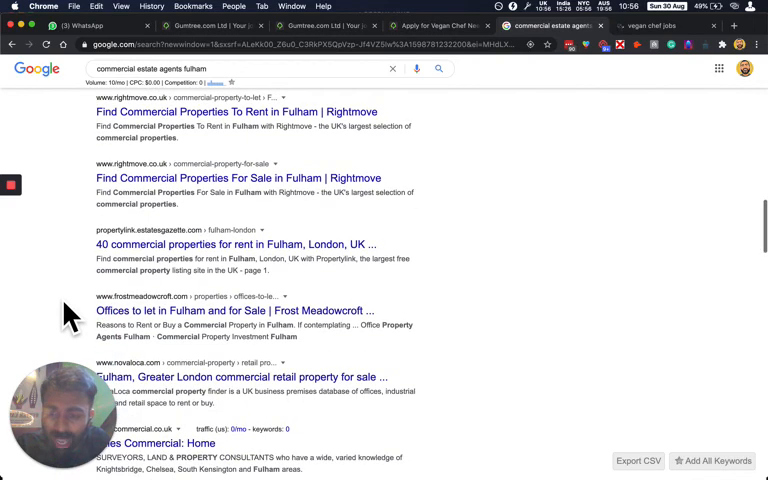